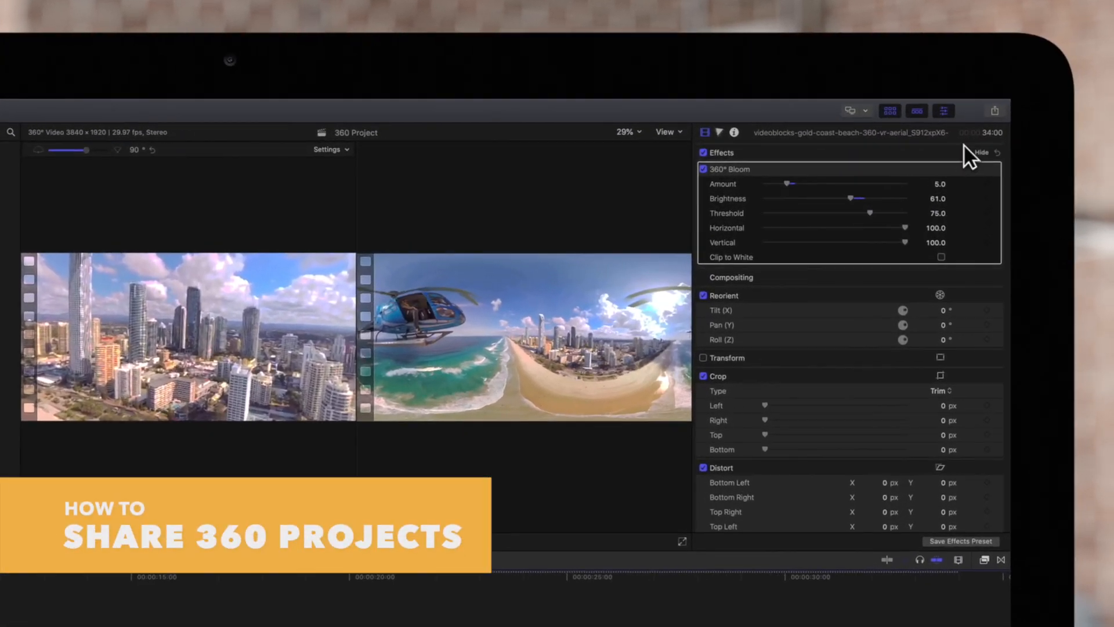
Start a Master File export of the 360 Project from the Share menu
click(995, 110)
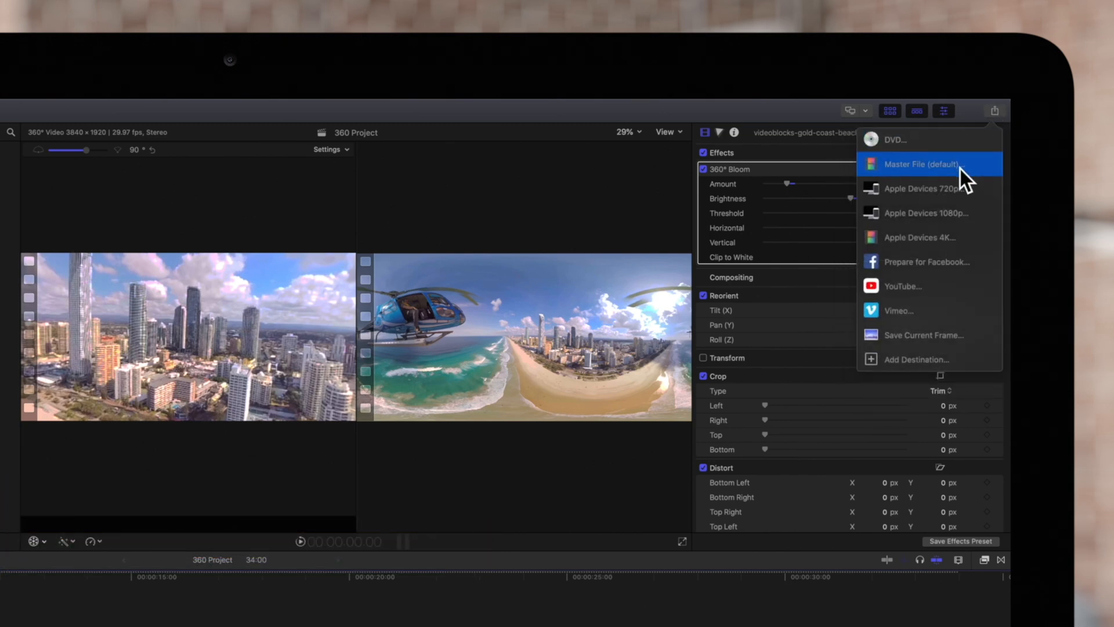
click(923, 165)
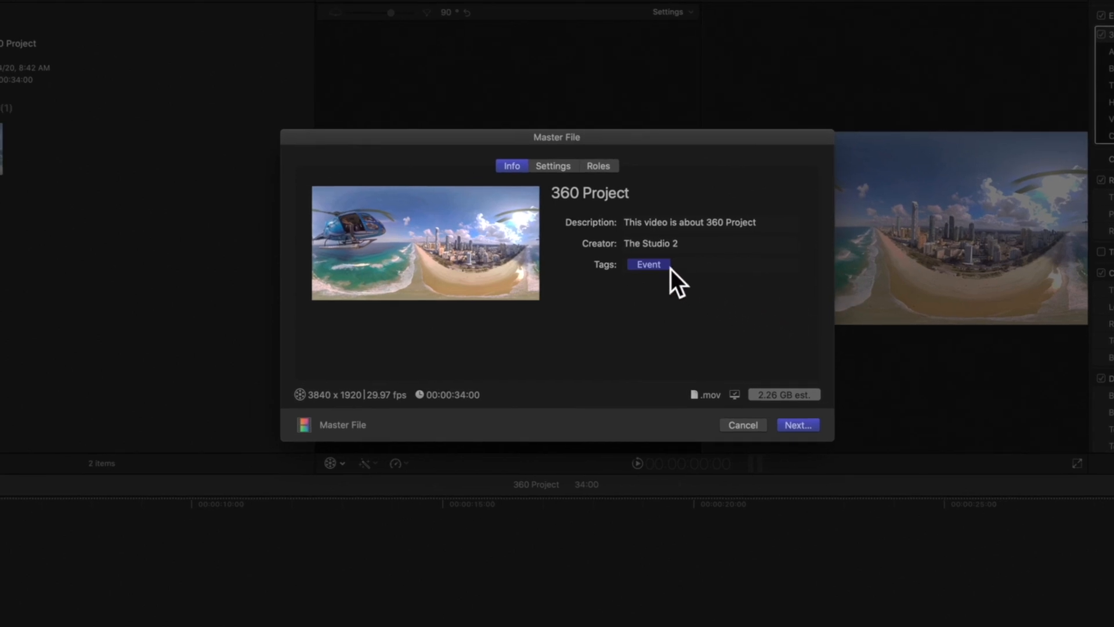
Set the export's video codec to H.264 with AAC audio, about 264 MB
click(553, 165)
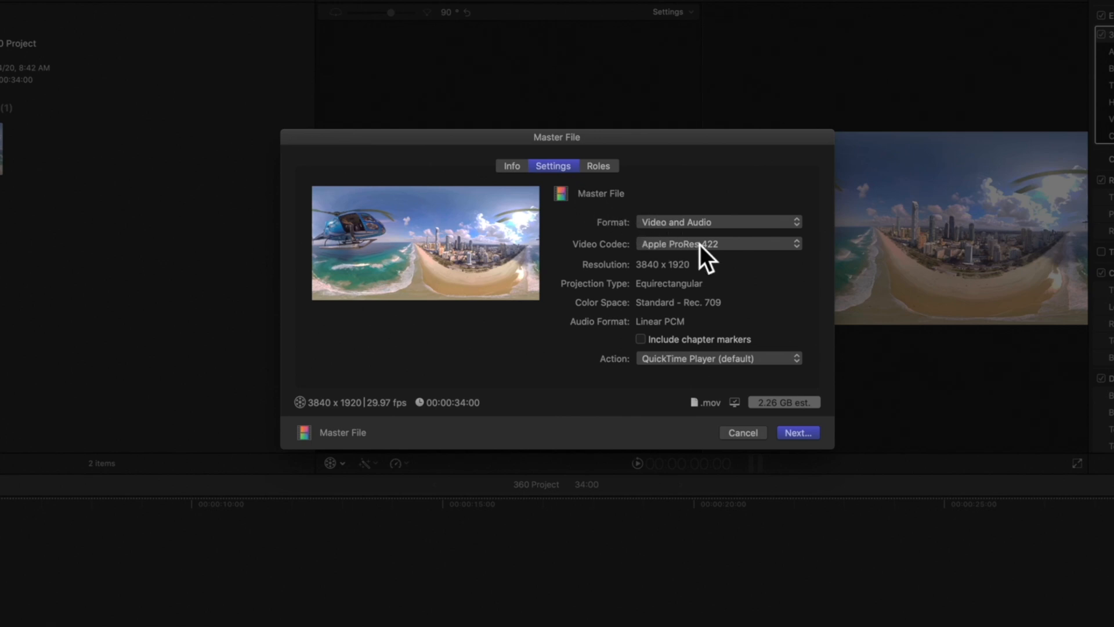
click(720, 244)
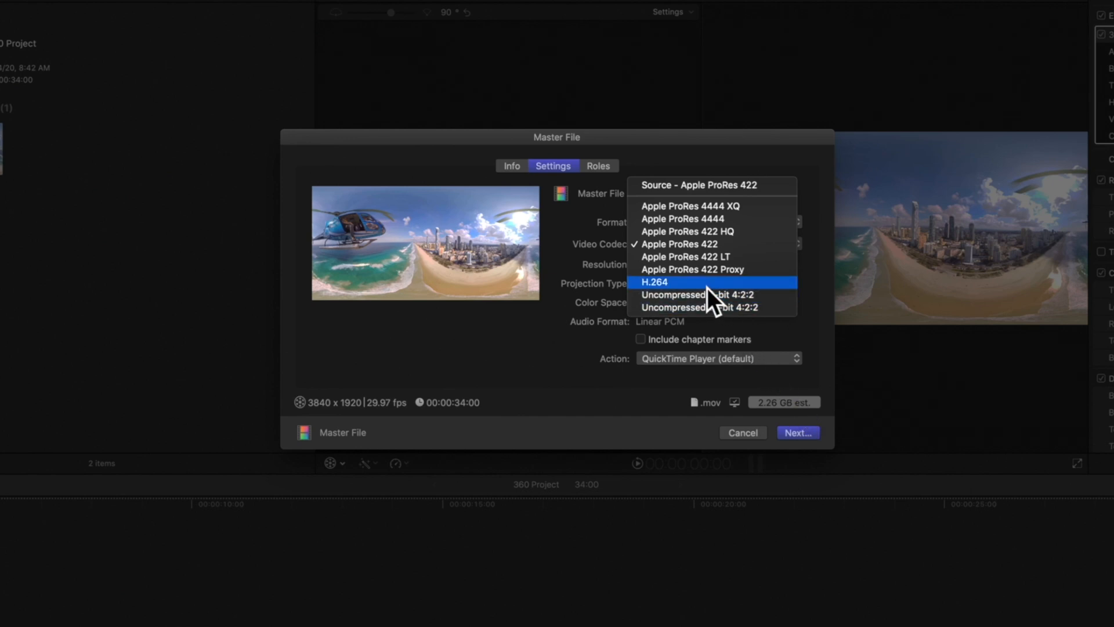
click(655, 281)
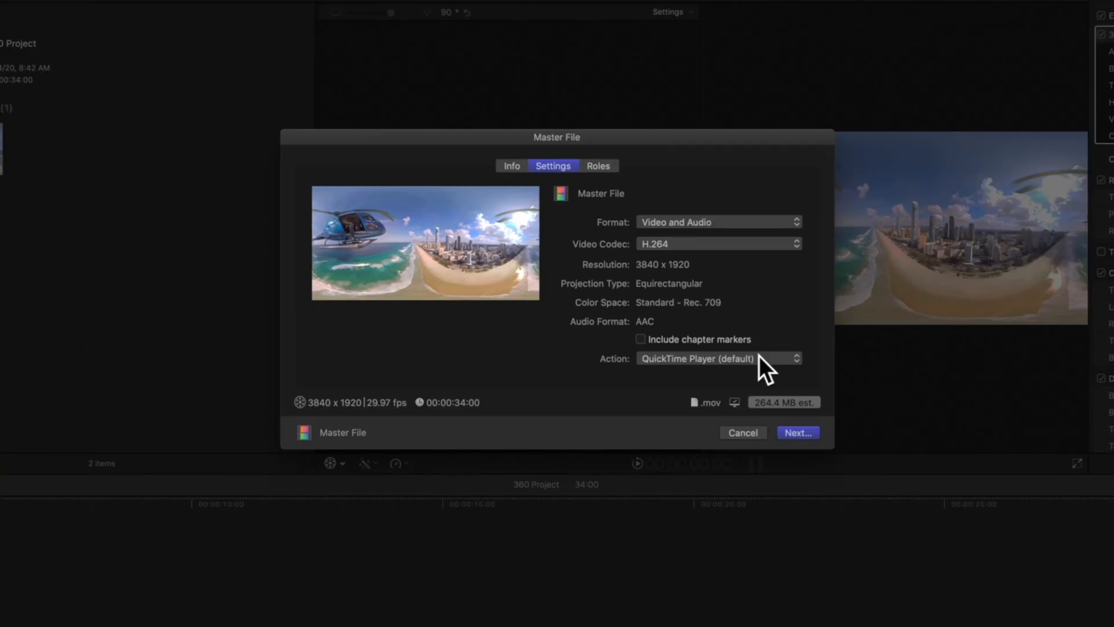
Save the export as 360 Project in Documents and begin exporting
click(798, 432)
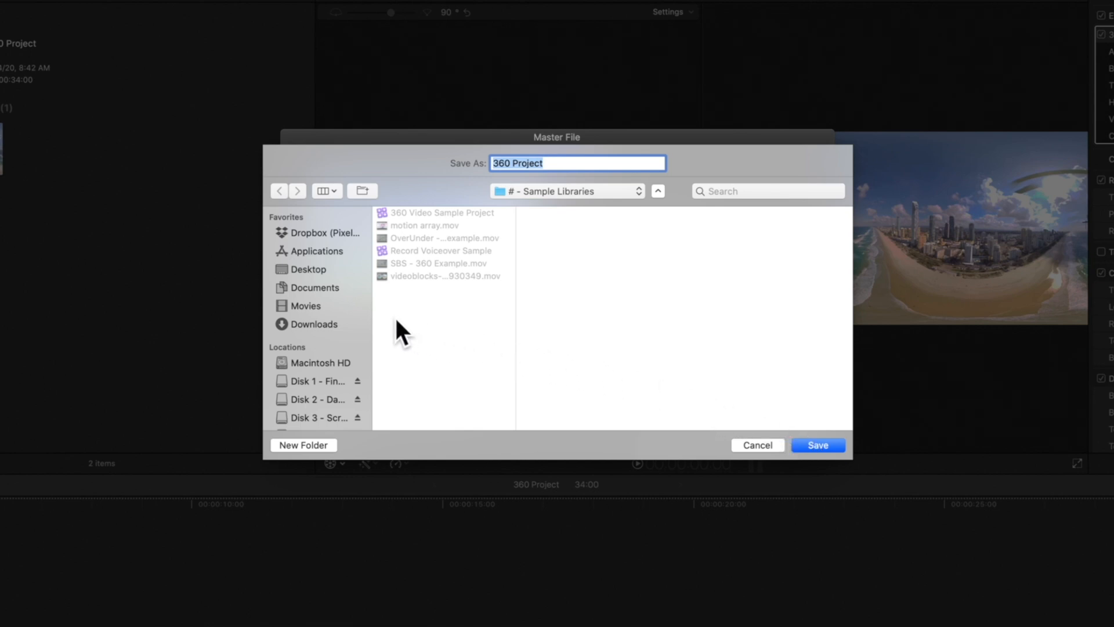
click(313, 288)
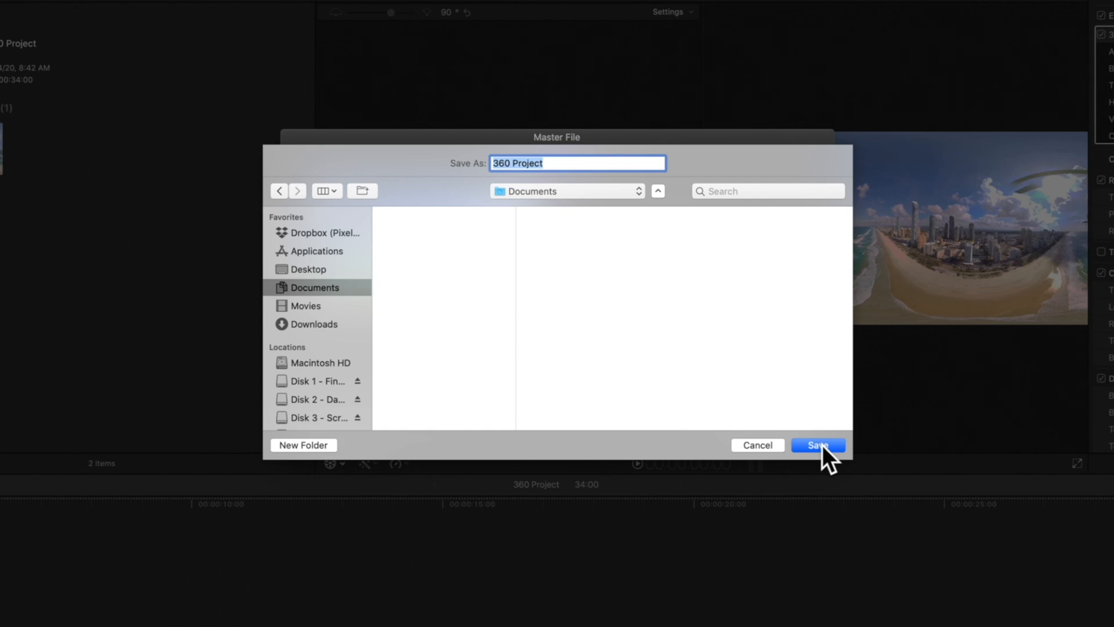
click(817, 446)
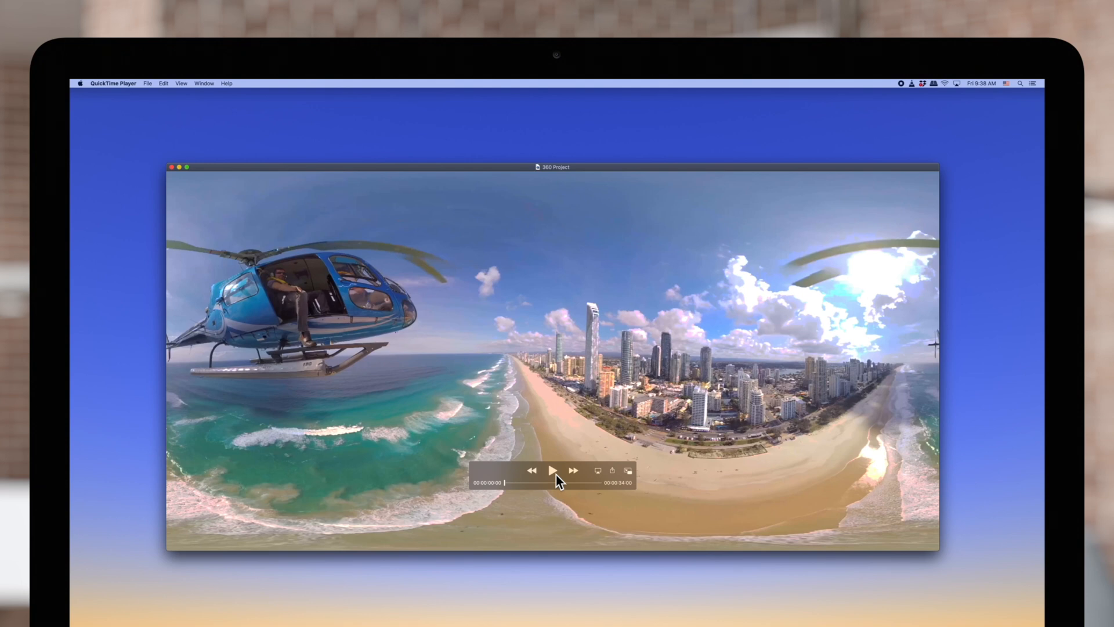
Play and pause the exported 360 video in QuickTime Player as a flat equirectangular panorama
click(553, 470)
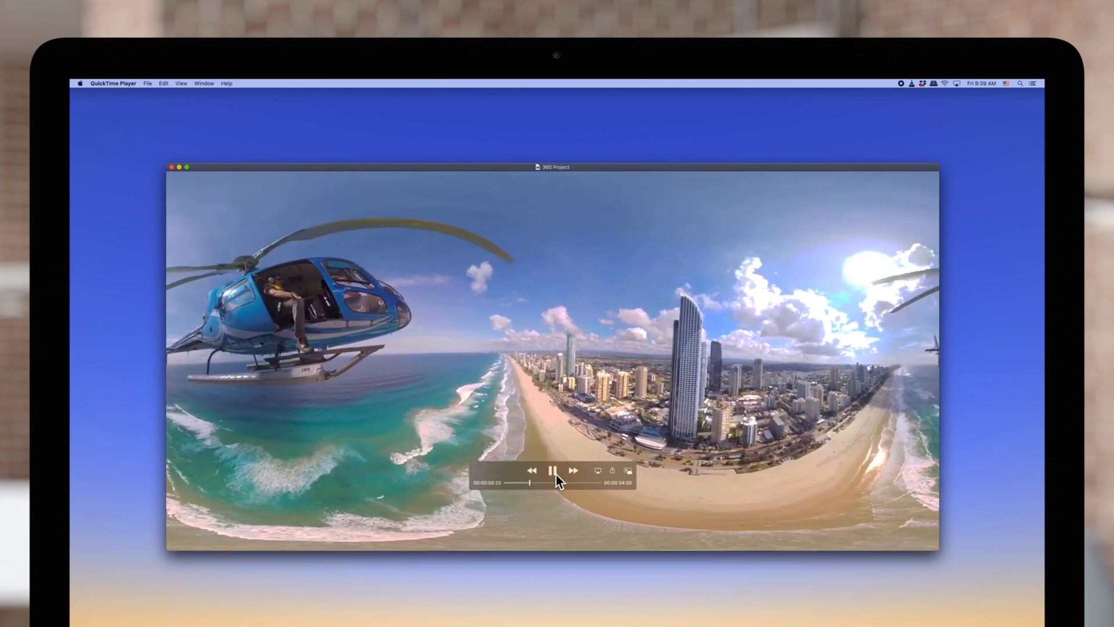
click(553, 470)
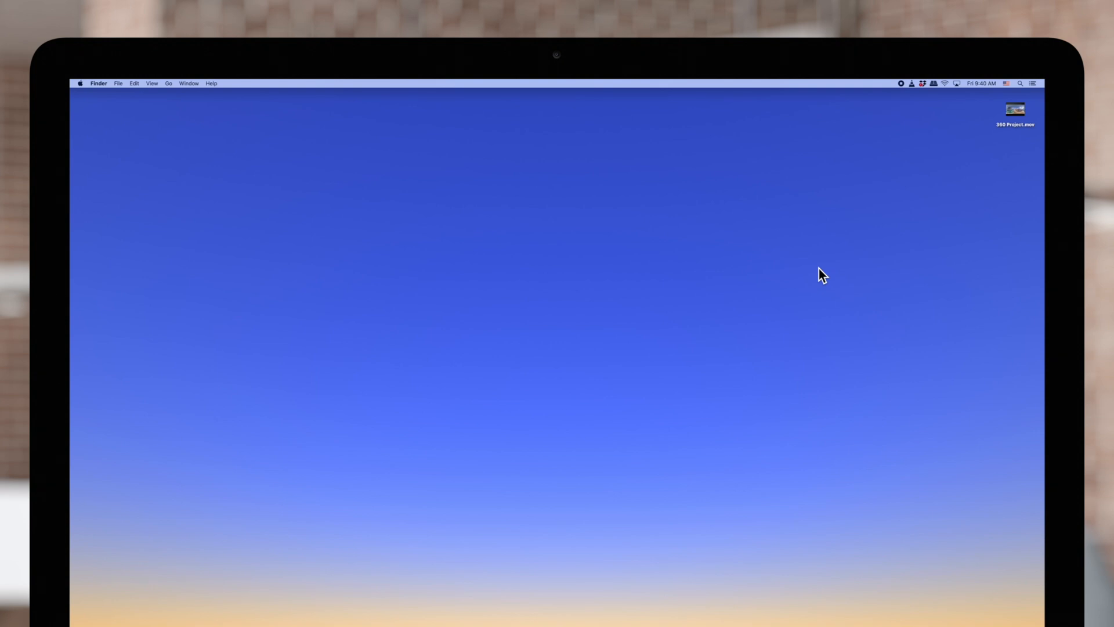
Send 360 Project.mov from the desktop to open in VLC via Open With
right_click(1016, 109)
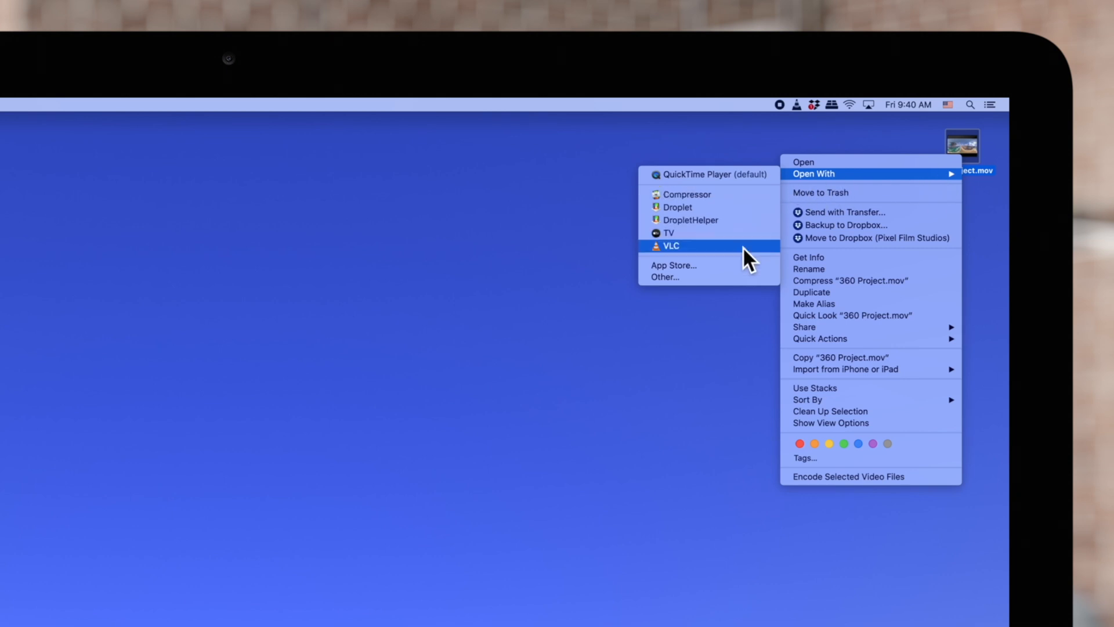
click(671, 246)
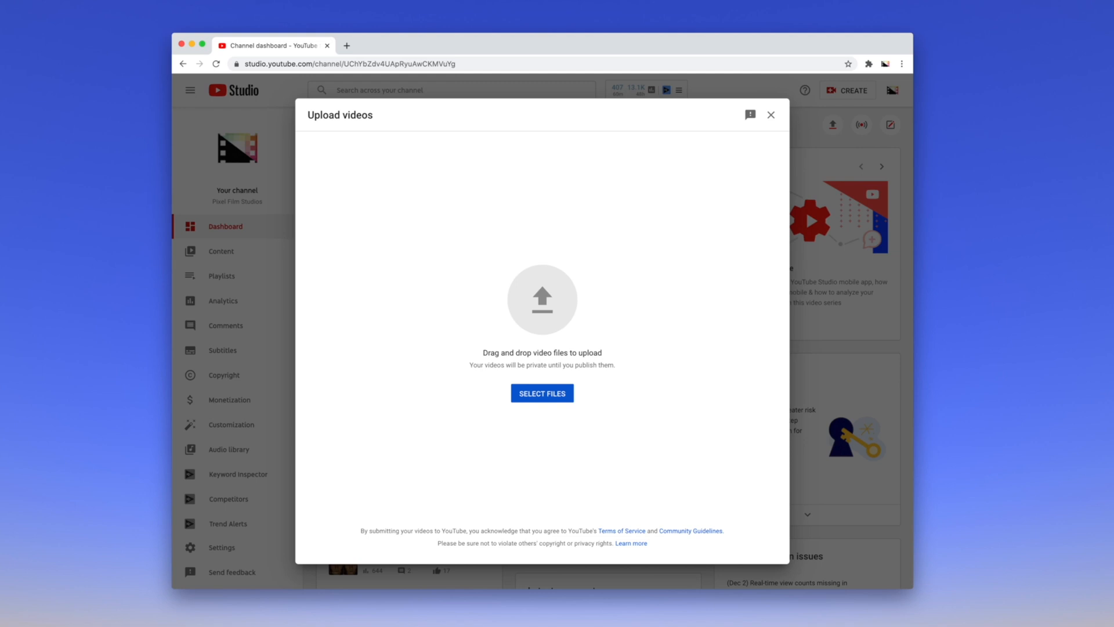
Choose the exported movie file for upload in YouTube Studio's Upload videos dialog
click(542, 392)
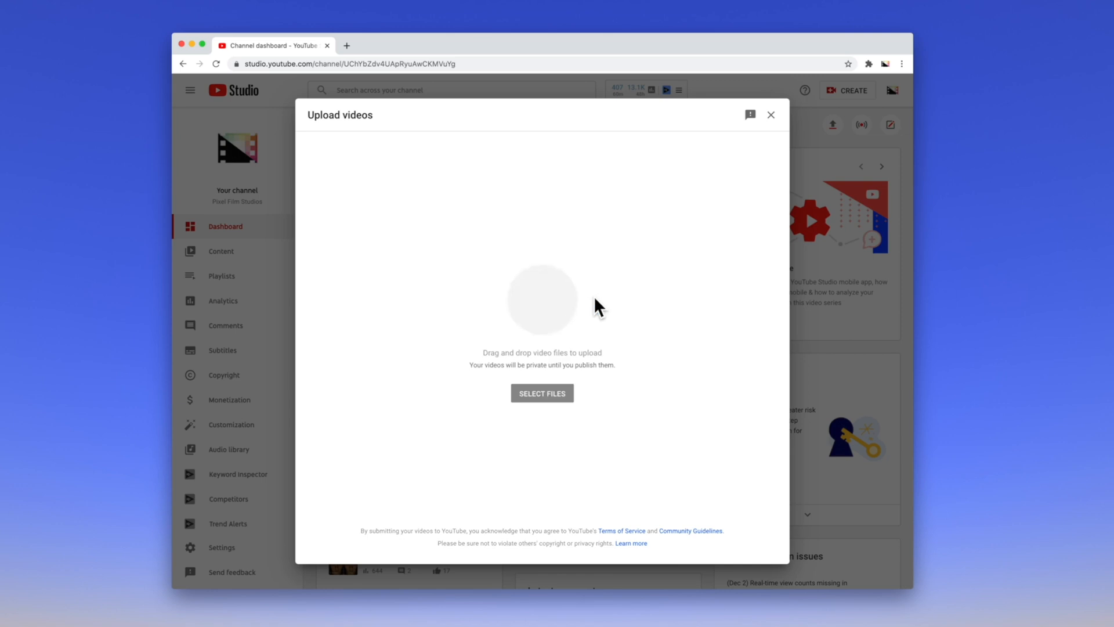
click(542, 392)
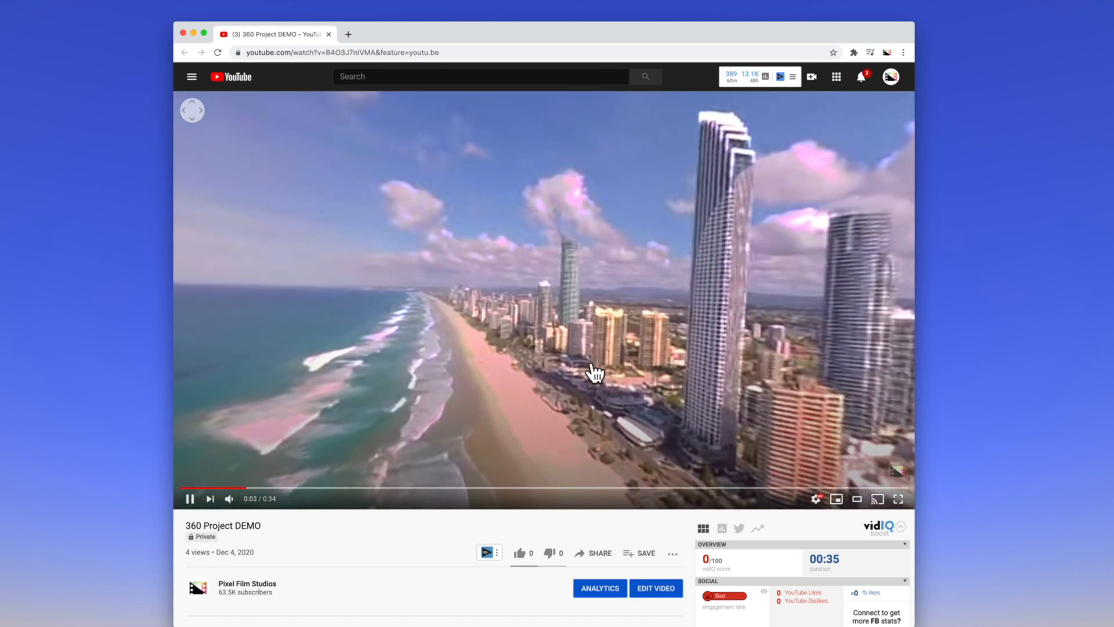
Look around the 360 Project DEMO panorama on YouTube toward the beachfront skyscrapers
drag(593, 371, 504, 267)
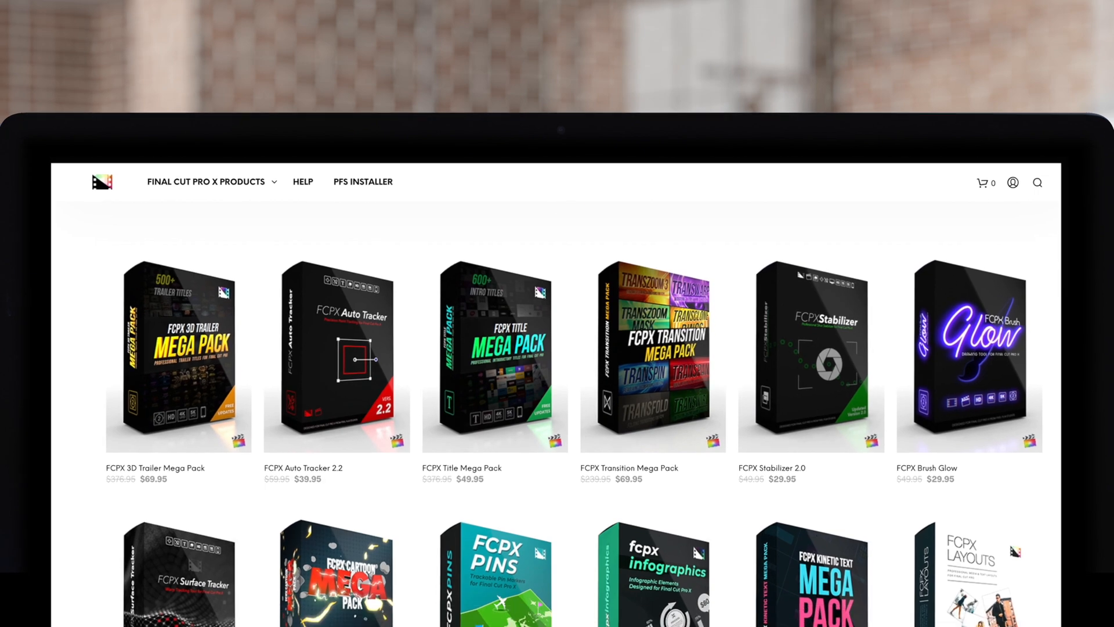
Scroll down the Pixel Film Studios store to the FCPX Camera, Maps and Timer plugins
scroll(down, 3)
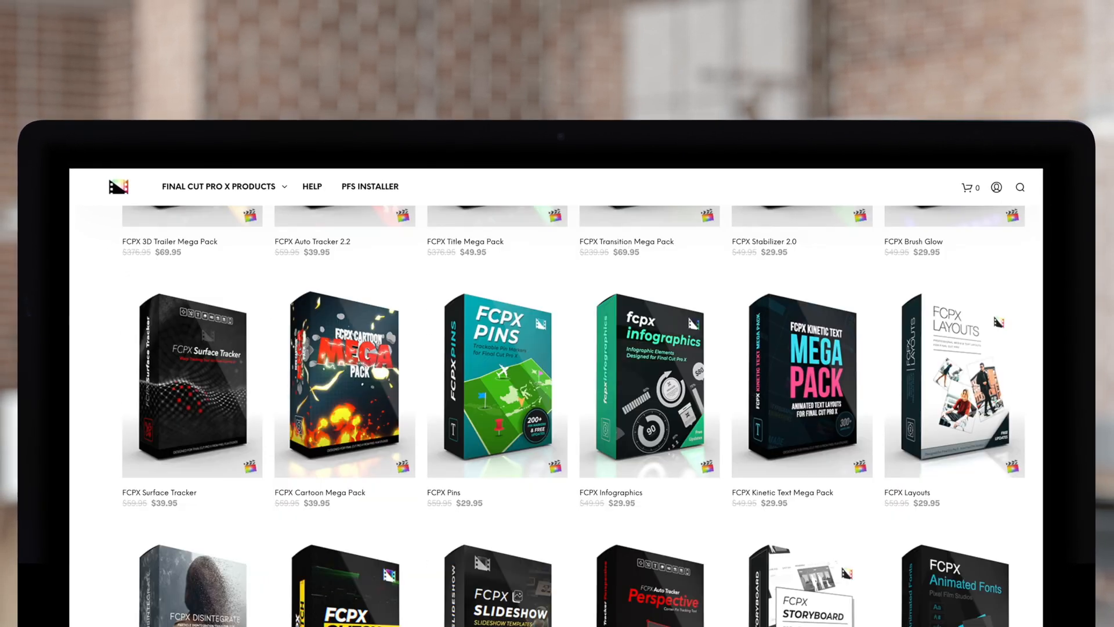
scroll(down, 3)
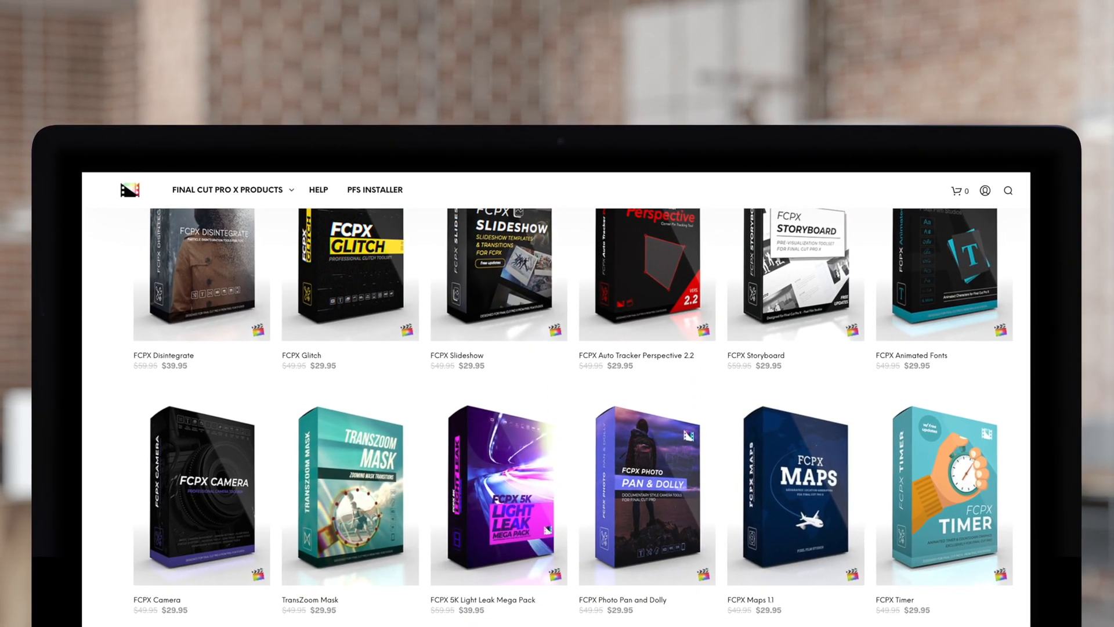